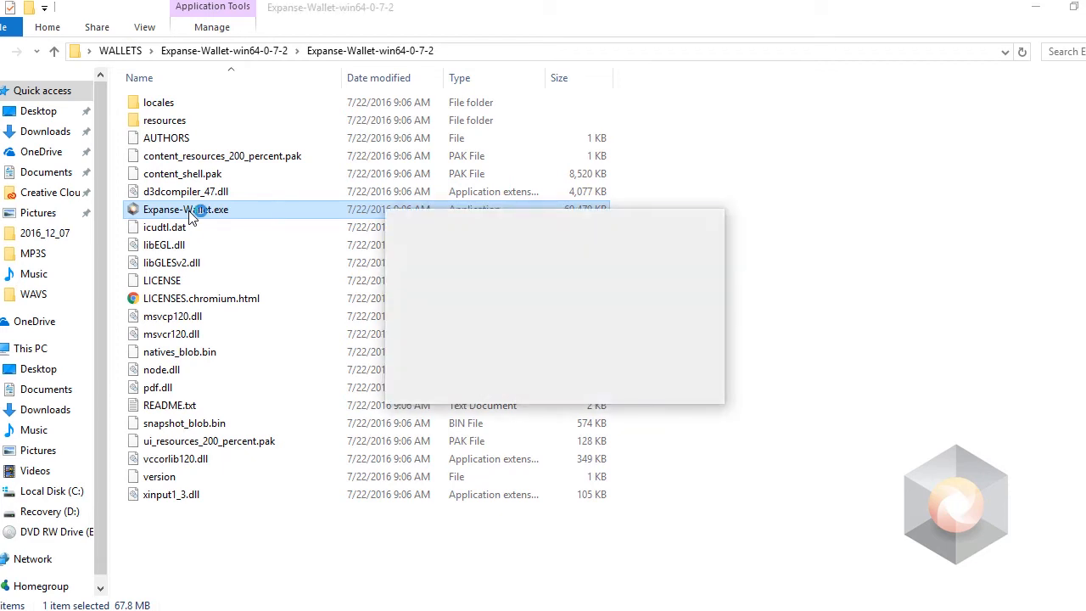
- Launch Expanse-Wallet.exe from the Expanse-Wallet-win64-0-7-2 folder
double_click(185, 208)
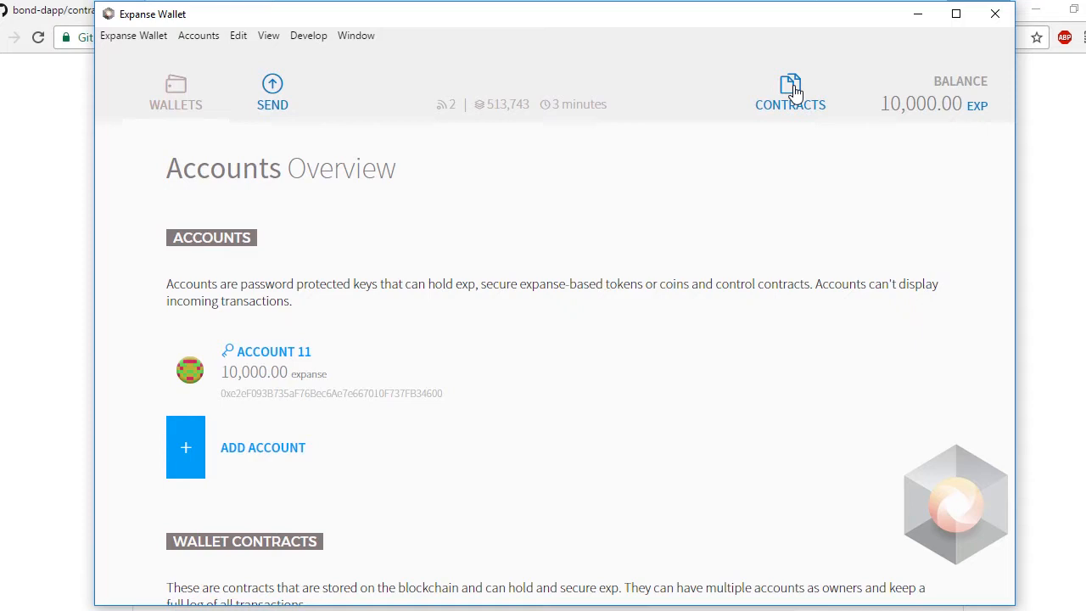
- Watch a contract named EBS at address 0x88ACBc37b80Ea9f7692BaF3eb2390c8a34
left_click(790, 91)
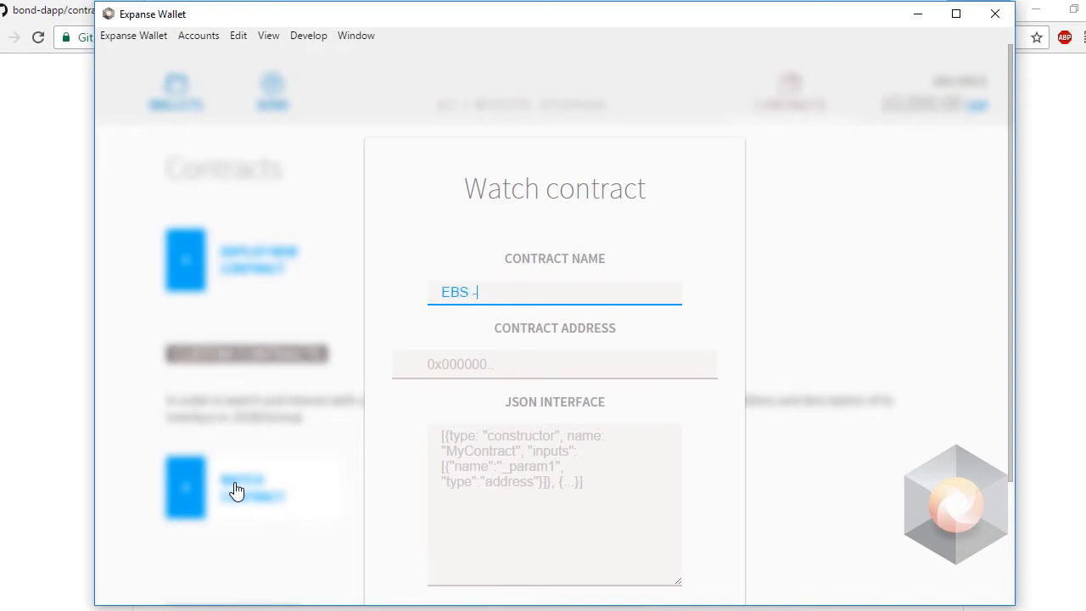
left_click(555, 364)
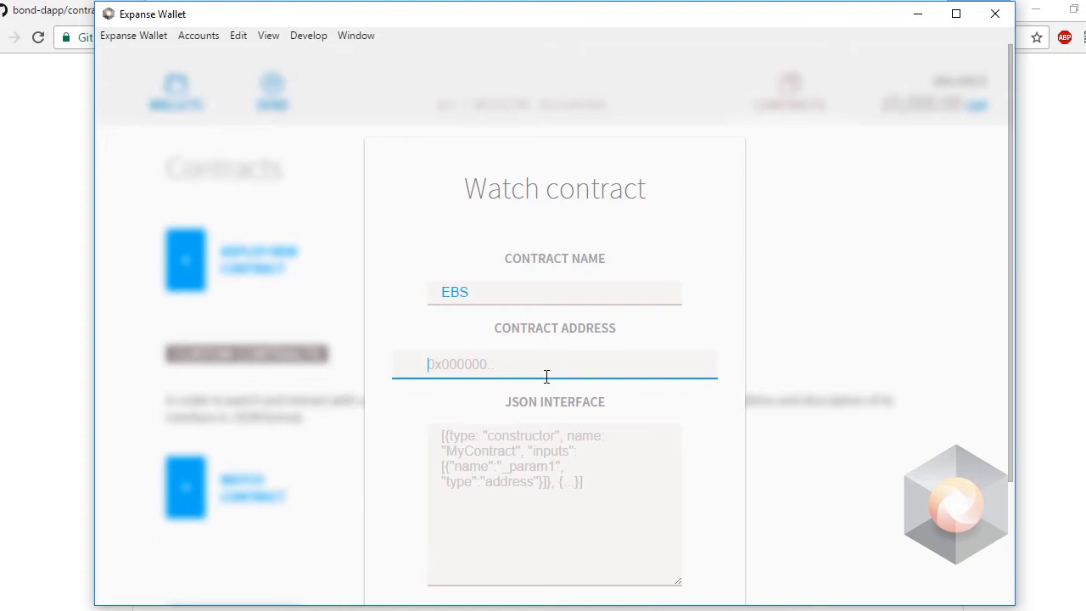
type("0x88ACBc37b80Ea9f7692BaF3eb2390c8a34")
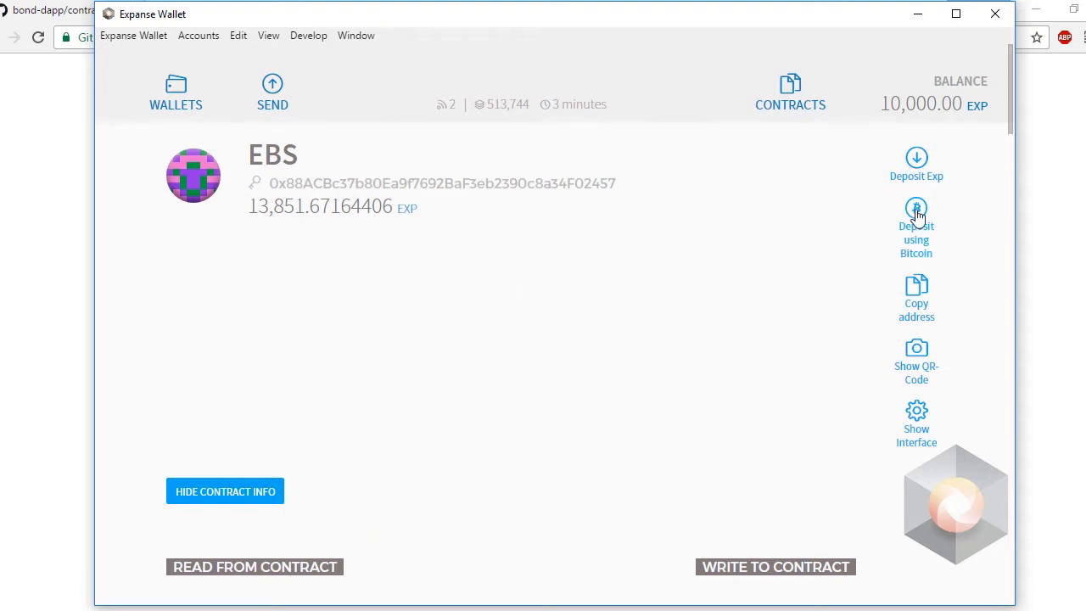
- Fill a send form: 100 EXP from Account 11 to the EBS contract address
left_click(916, 296)
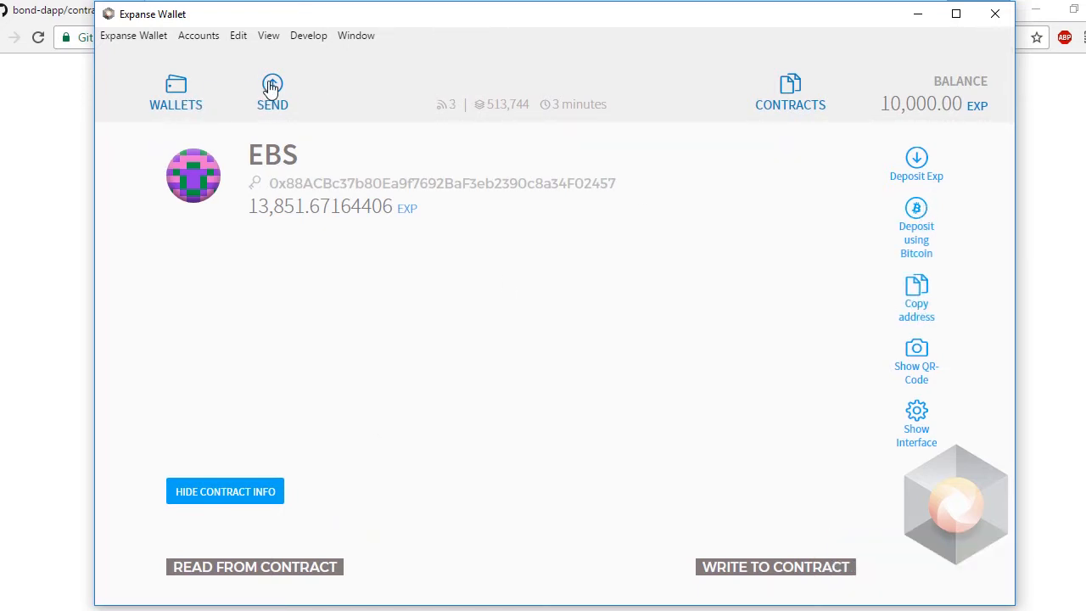
left_click(272, 91)
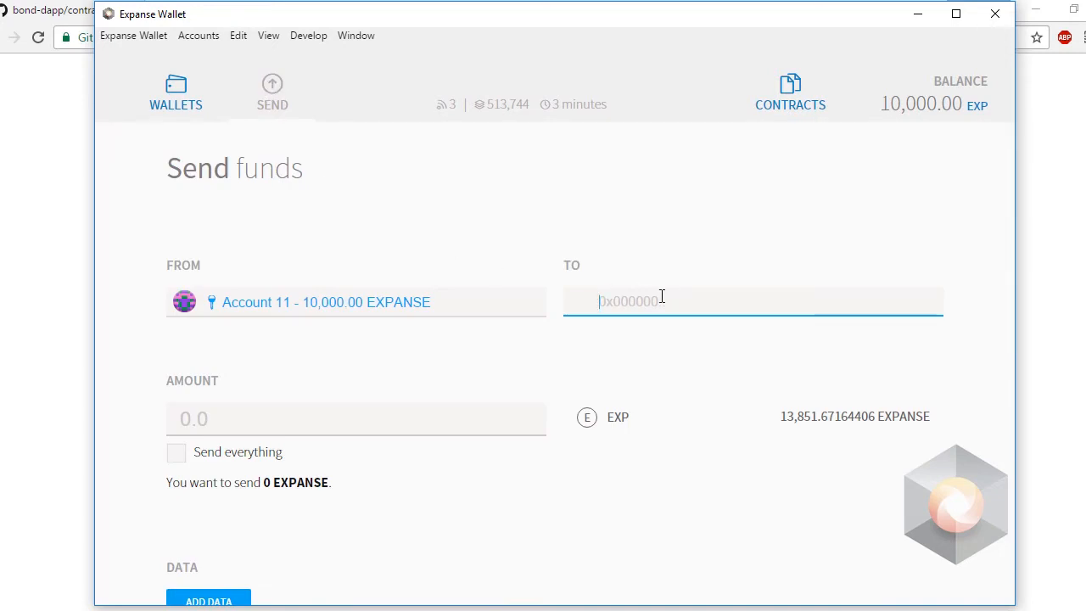
type("0x88ACBc37b80Ea9f7692BaF3eb2390c8a34F02457")
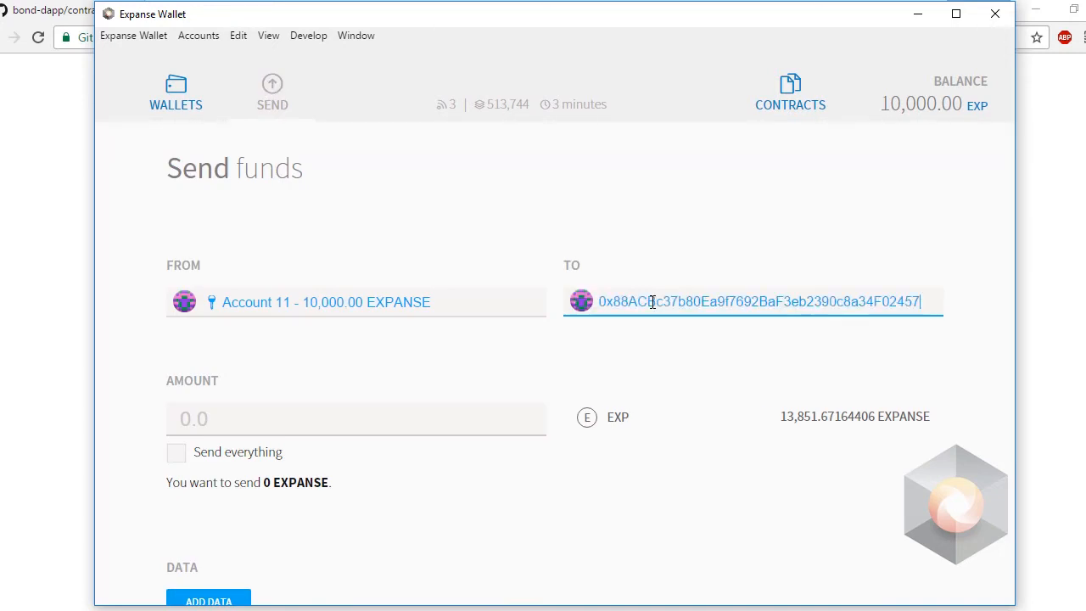
left_click(355, 418)
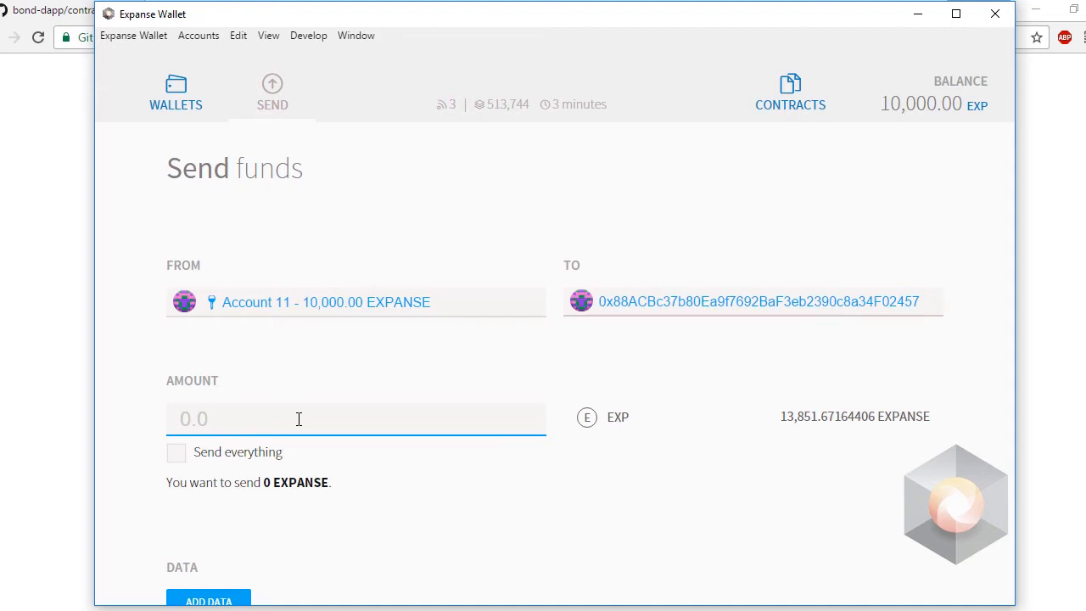
type("100")
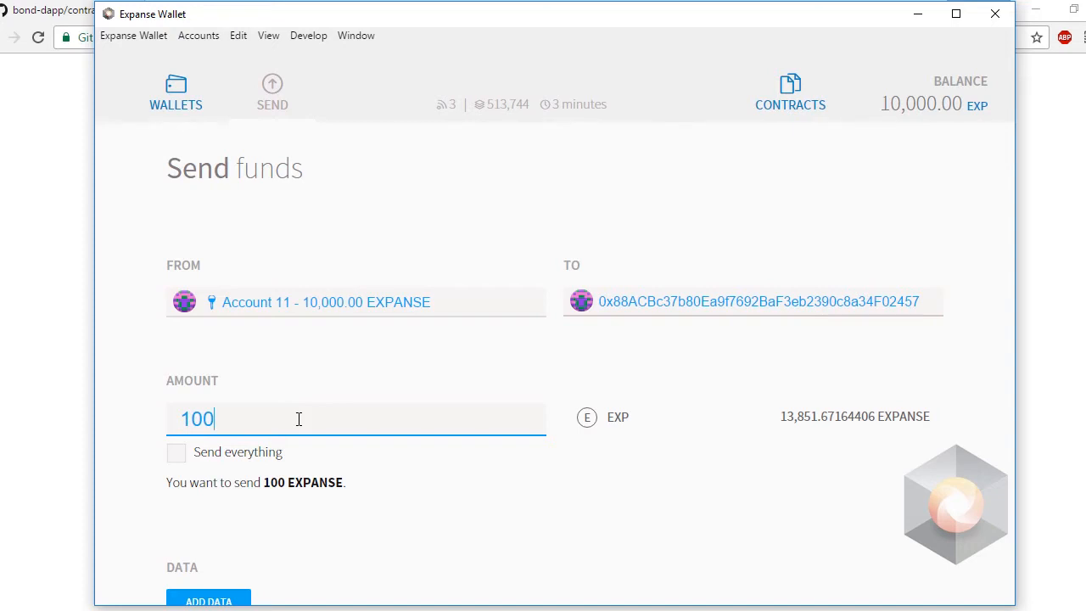
scroll("down", 3)
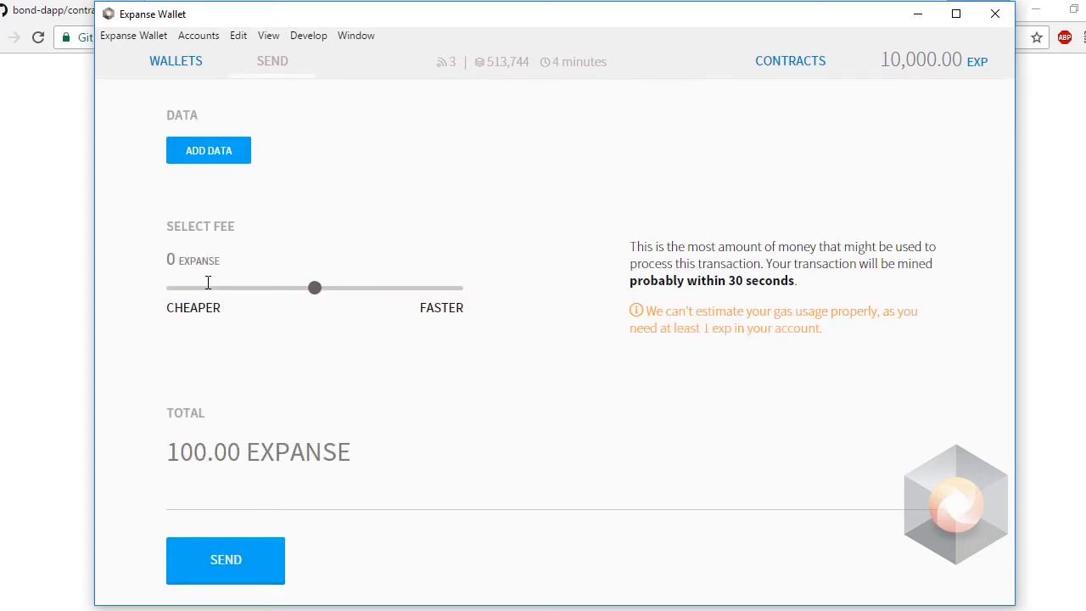
- Submit the 100 EXP transfer and confirm it with the account password
left_click(225, 559)
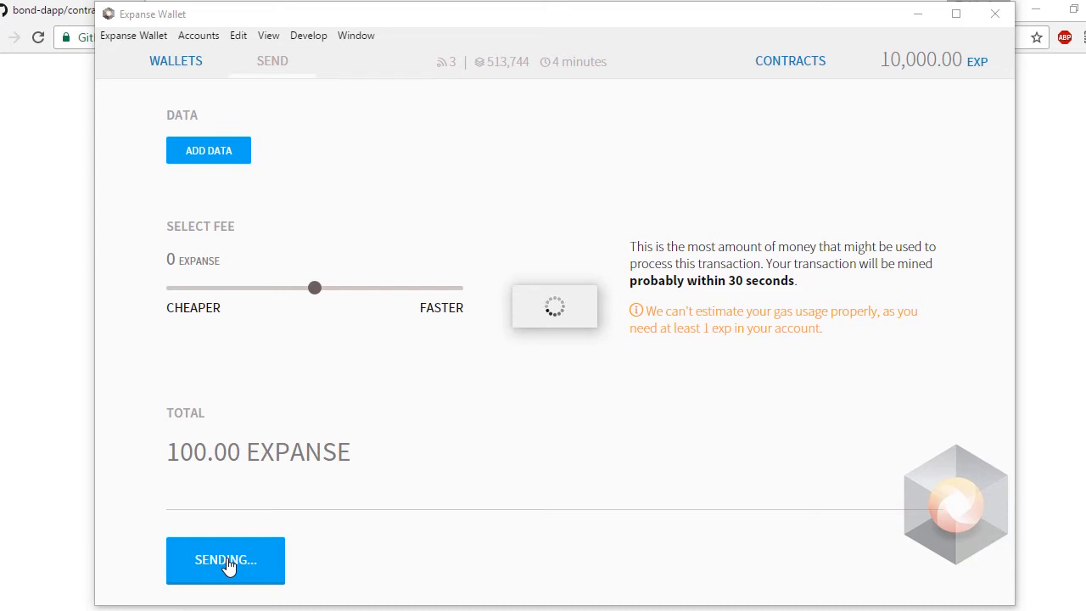
left_click(226, 560)
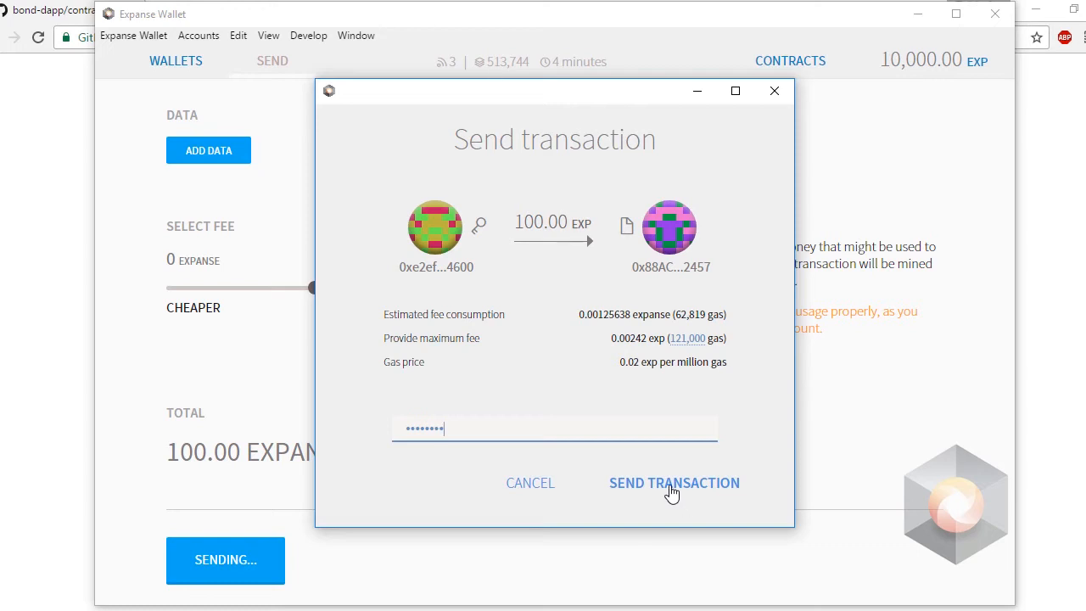
left_click(674, 483)
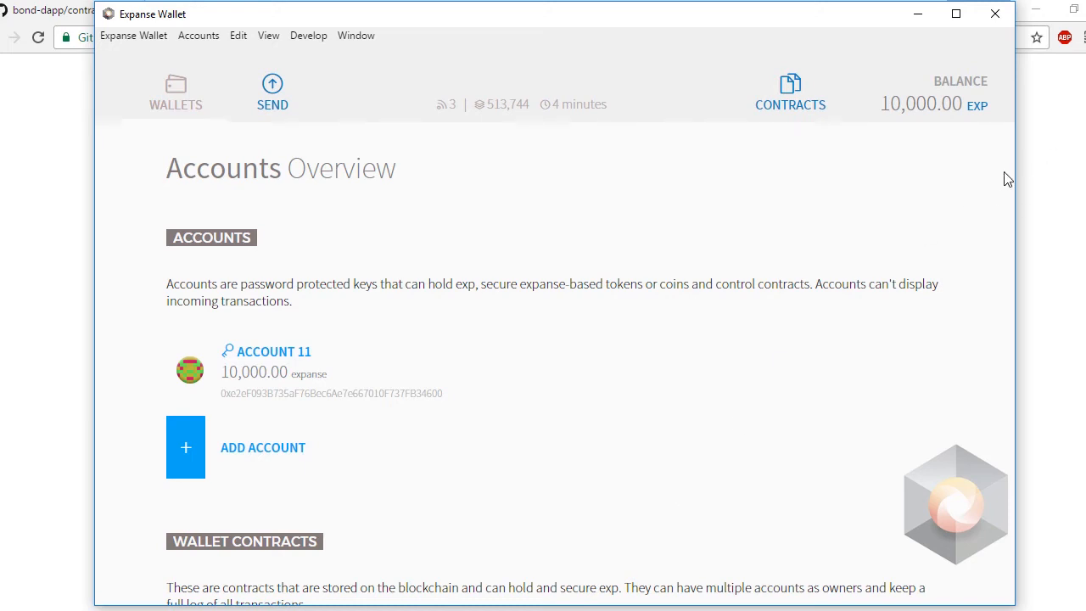
- Check Latest Transactions for the 100 EXP transfer to EBS, then open Contracts
scroll("down", 3)
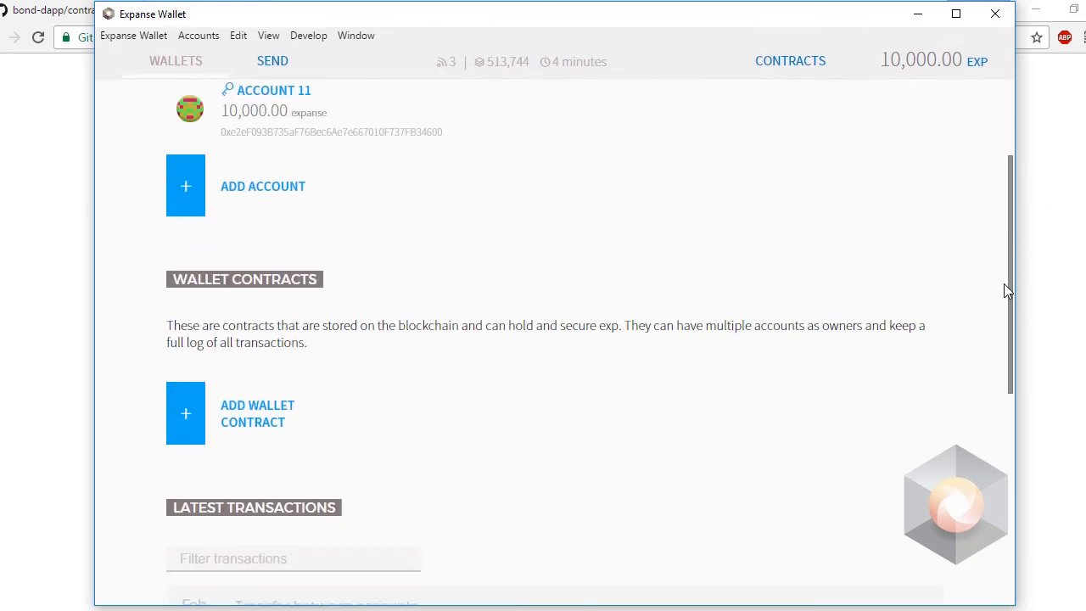
scroll("down", 3)
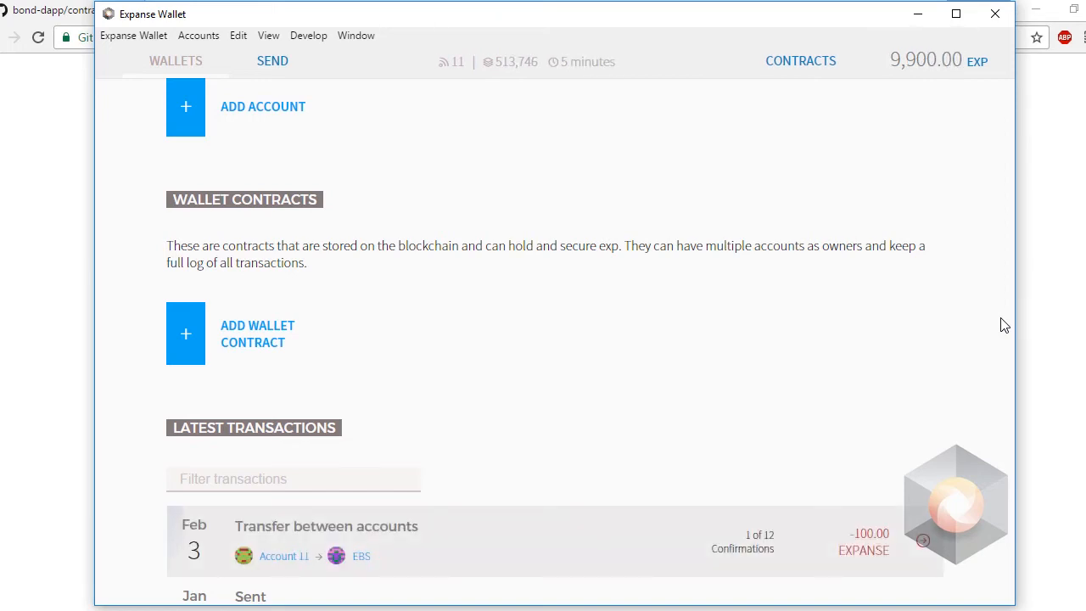
mouse_move(684, 331)
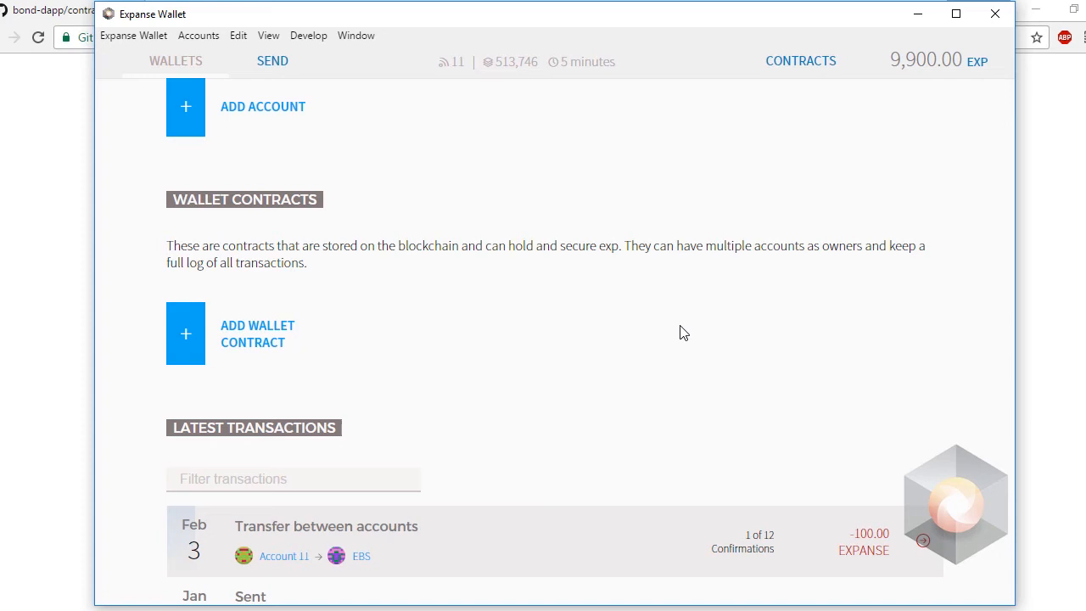
left_click(800, 61)
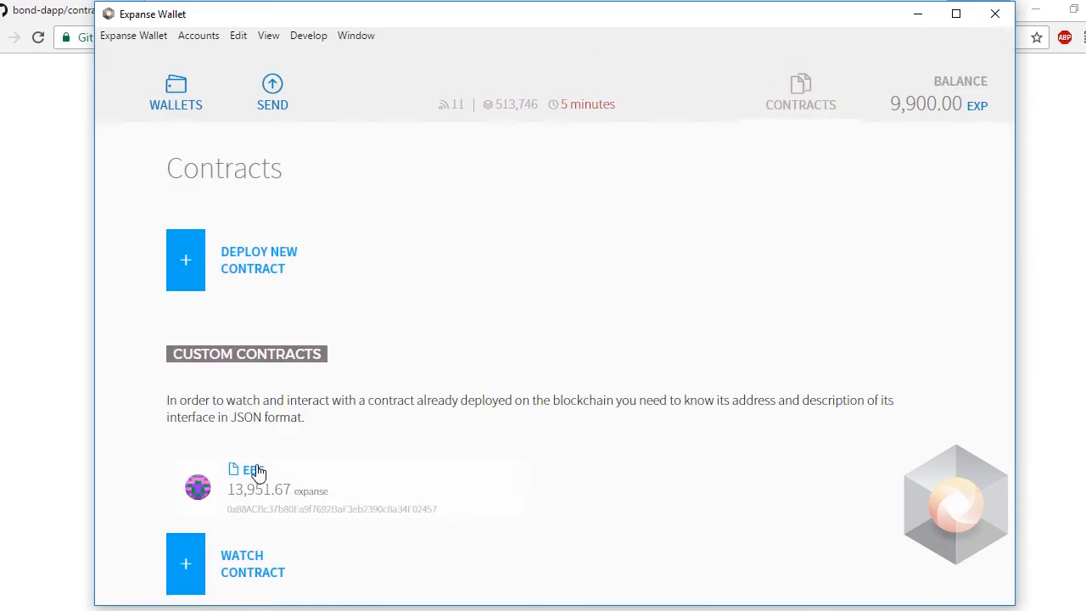
- On the EBS page, execute the Buy function with multiplier 1
left_click(259, 470)
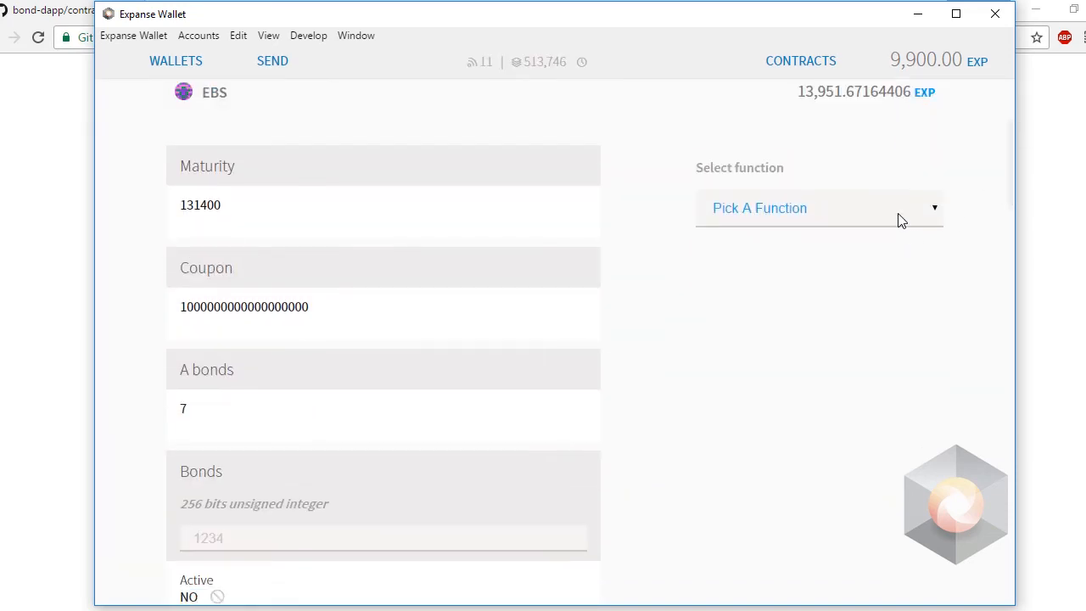
left_click(817, 208)
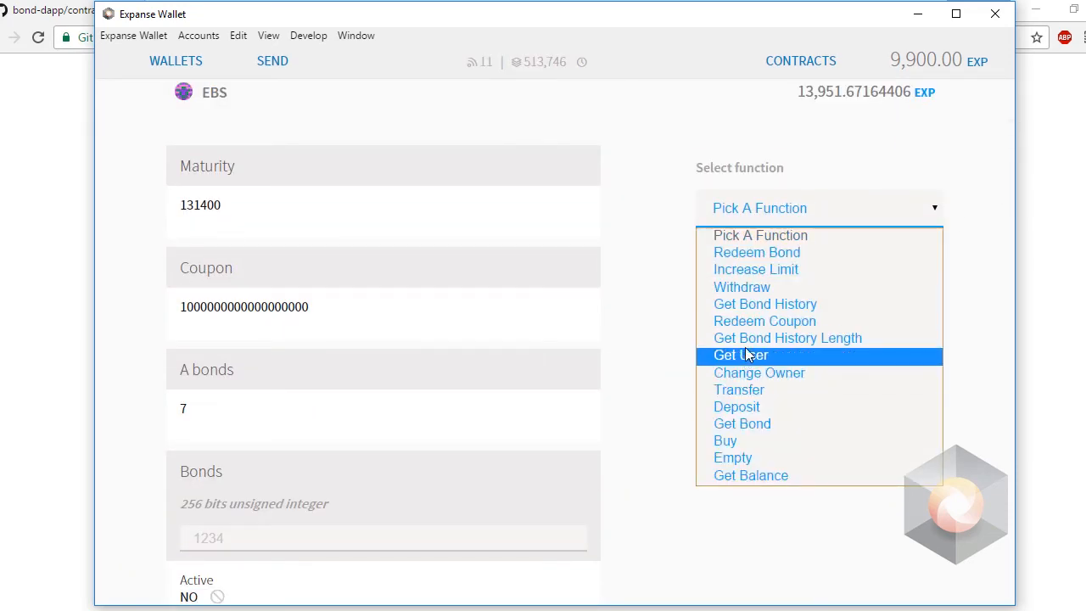
mouse_move(734, 440)
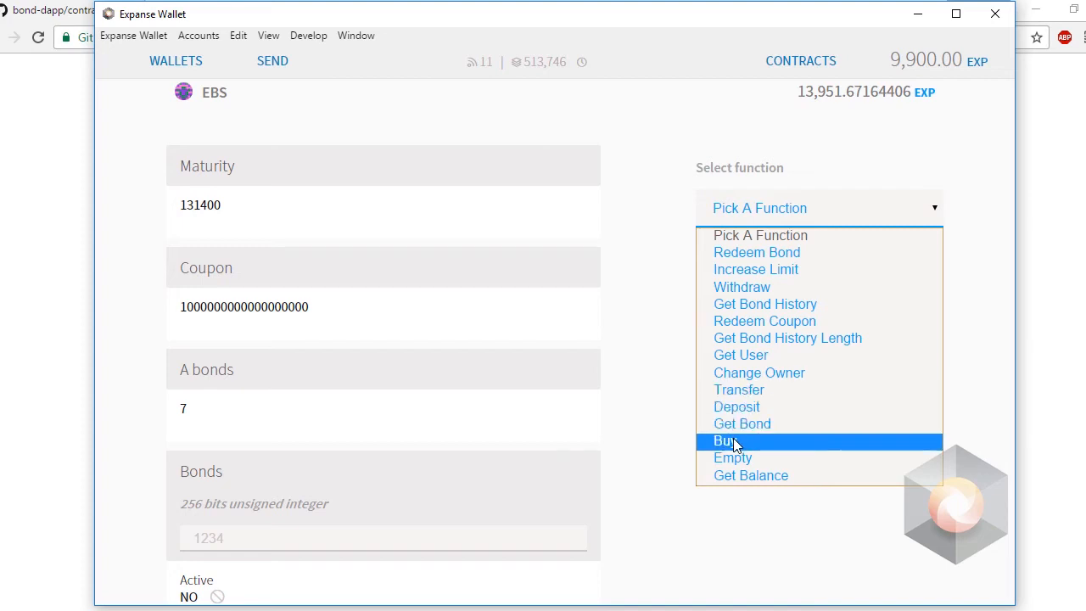
left_click(722, 440)
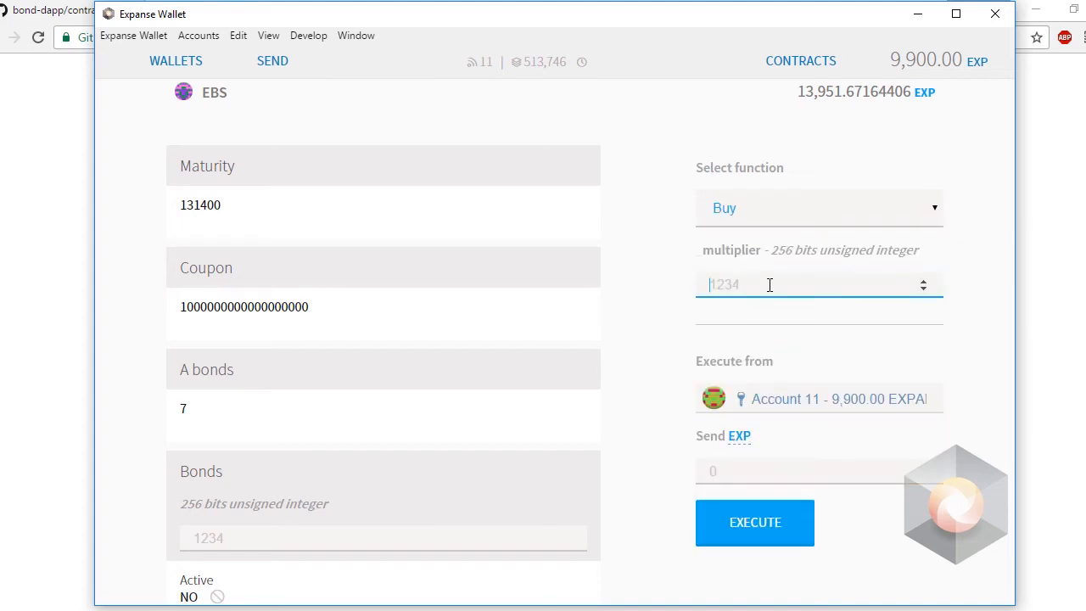
type("1")
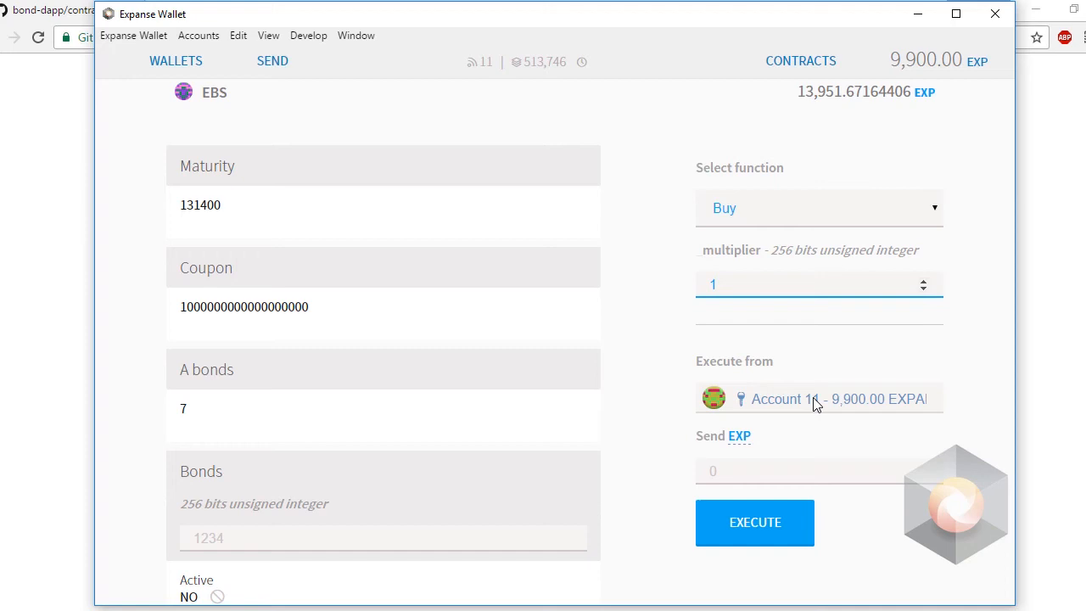
left_click(754, 521)
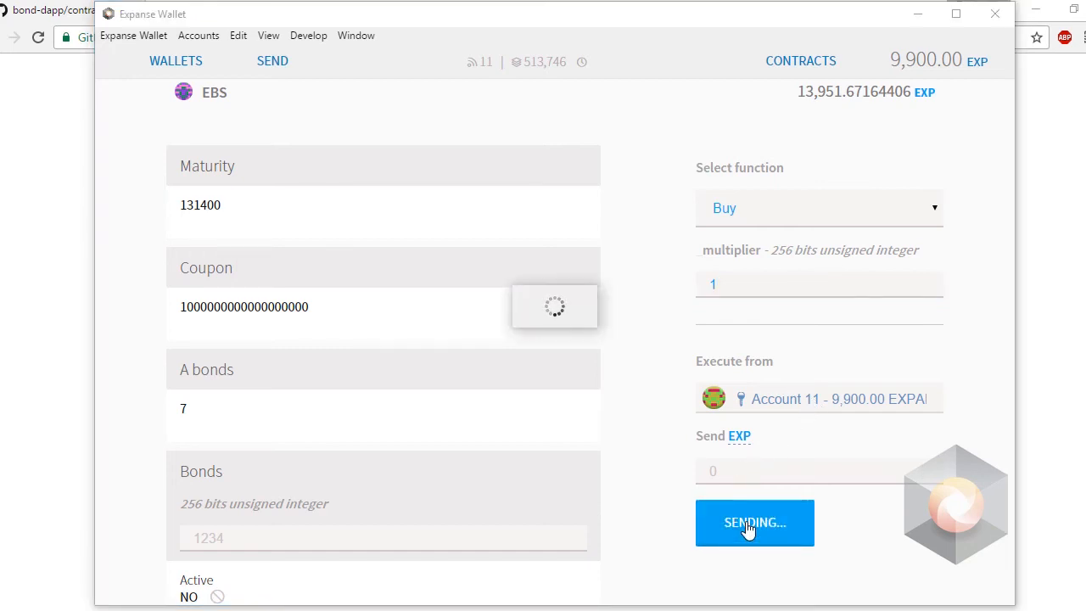
- Confirm the Buy transaction with the account password
left_click(754, 521)
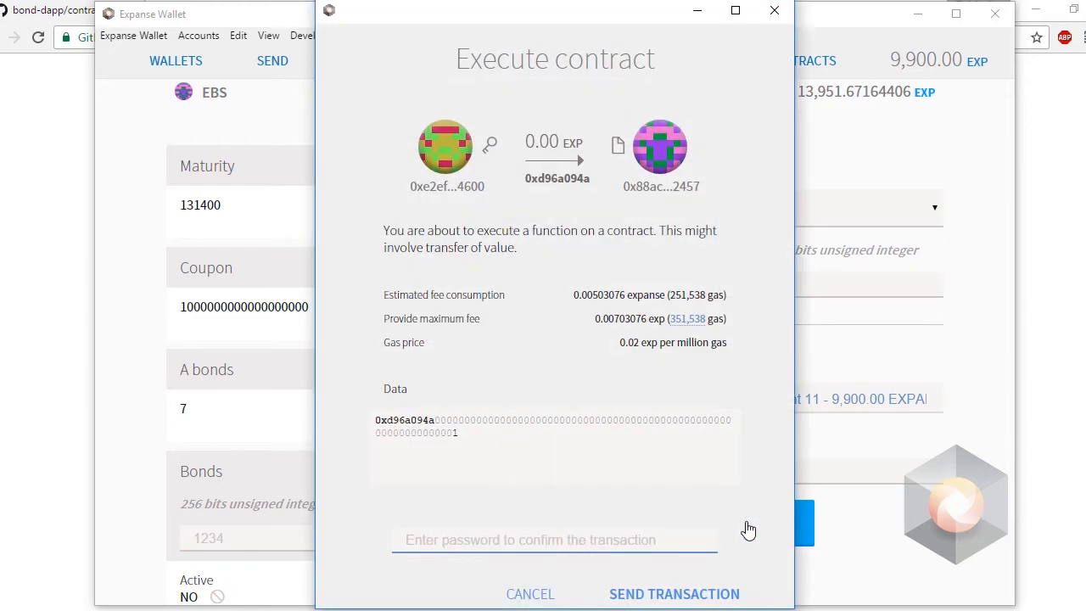
mouse_move(475, 534)
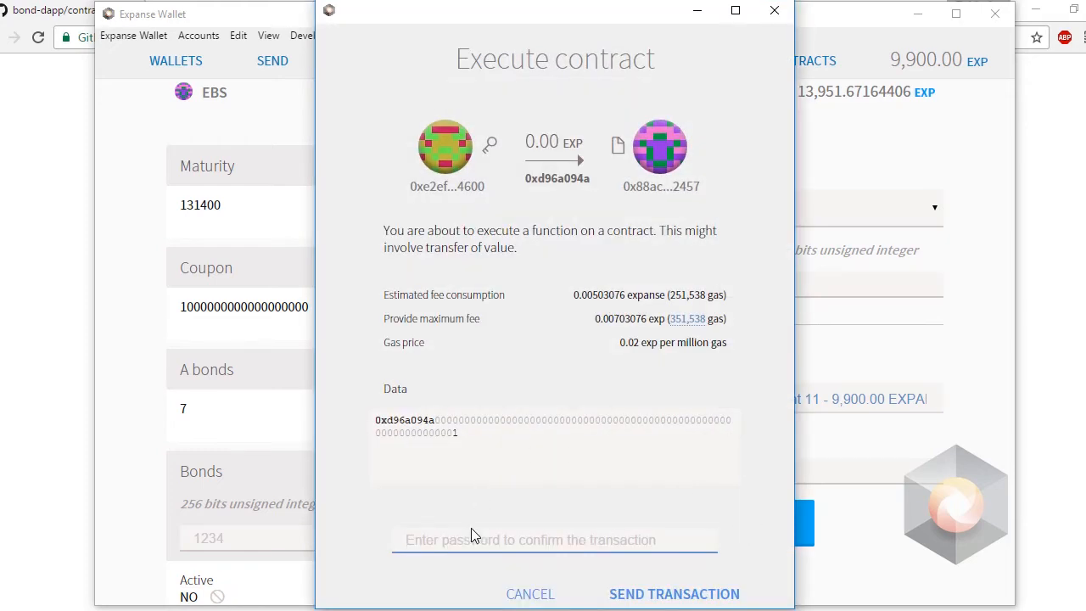
type("password")
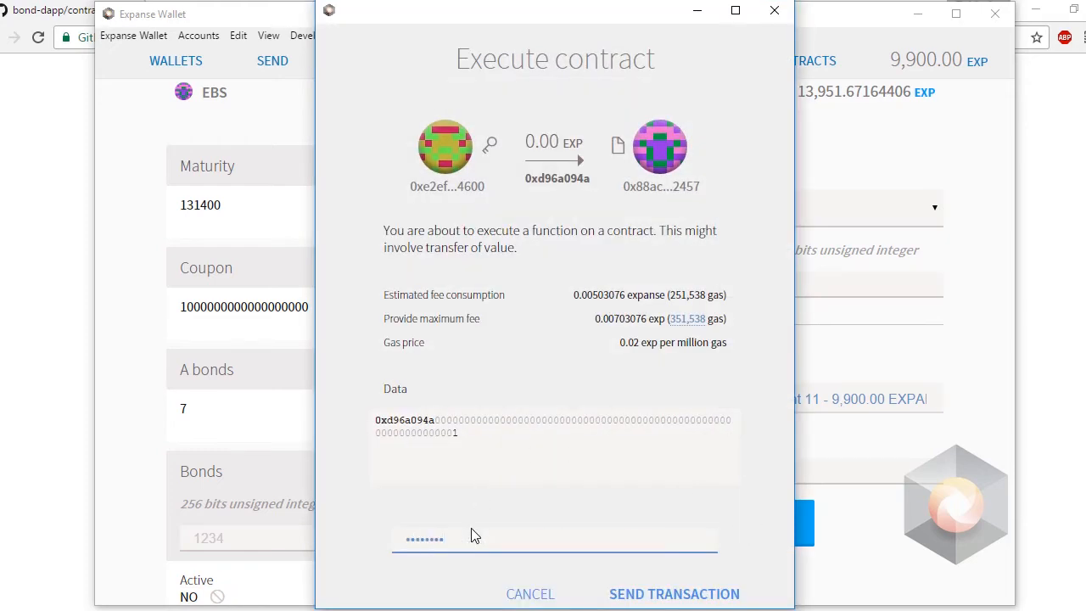
left_click(674, 593)
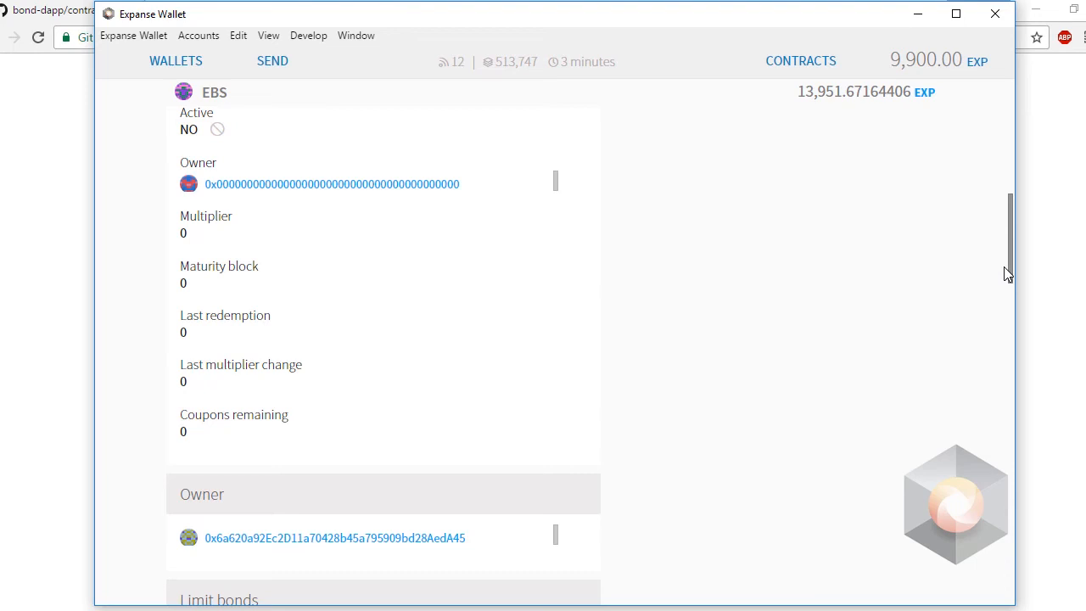
- Open the newest Buys event (bond 7, multiplier 1) under Latest Events
scroll("down", 3)
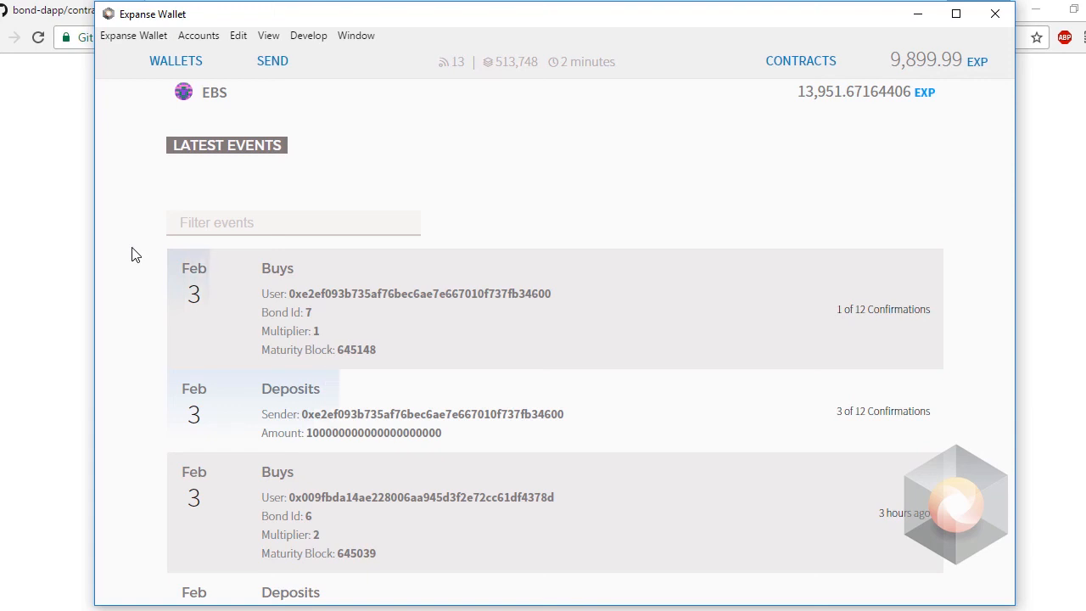
mouse_move(379, 303)
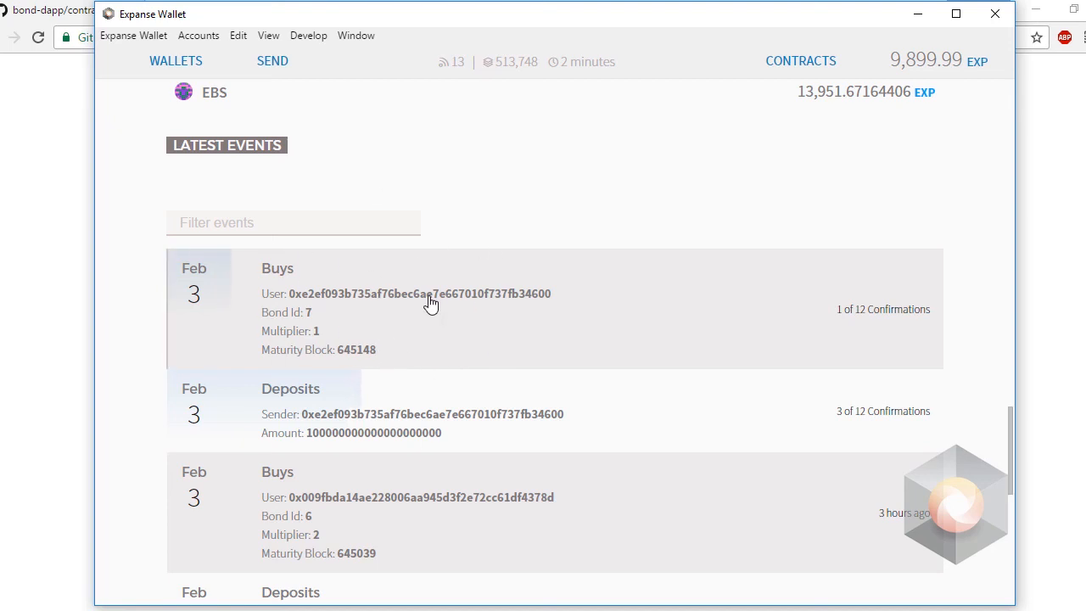
left_click(416, 308)
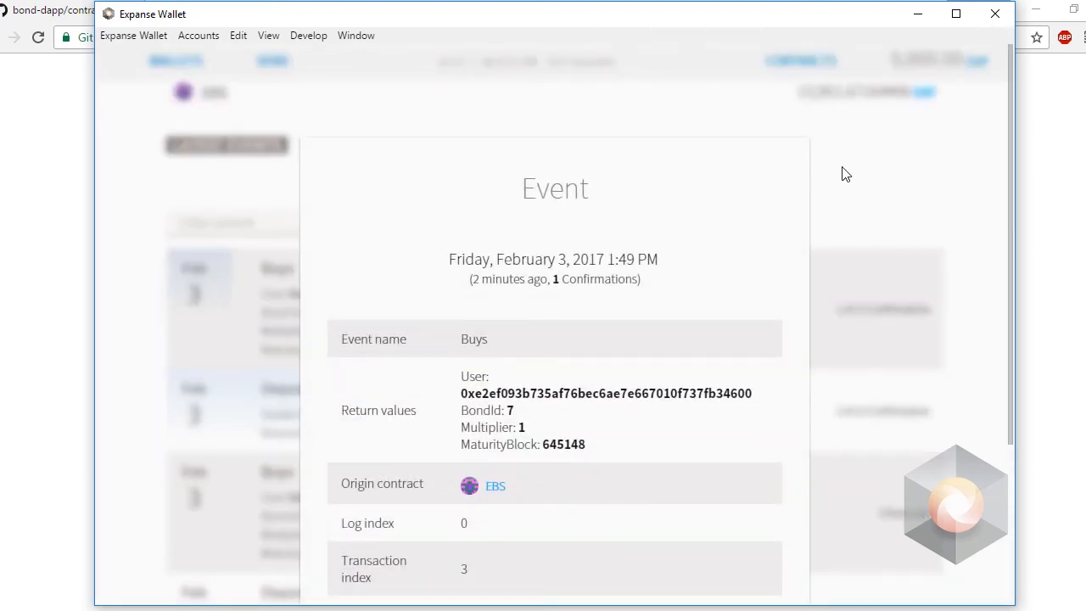